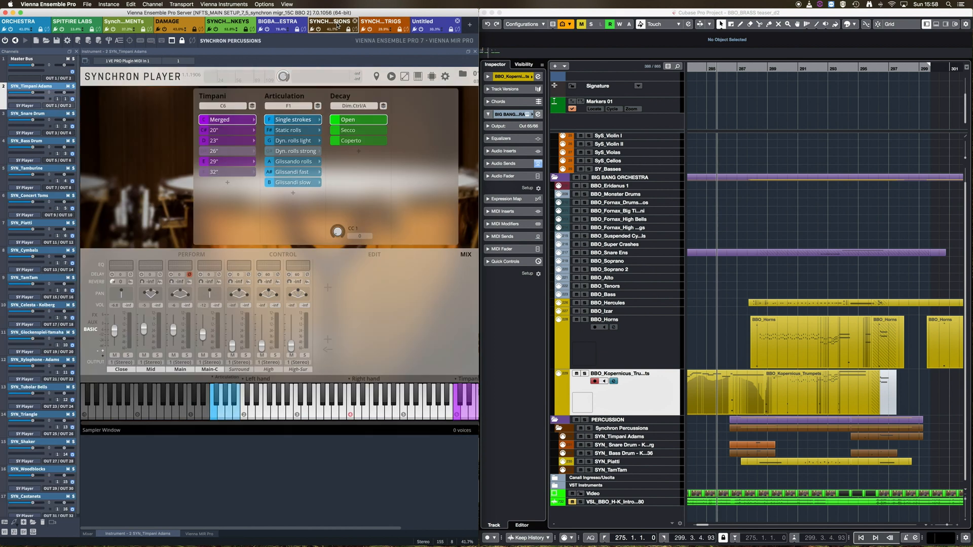
Bring the Big Bang Orchestra instance forward, showing its BBO Shorts Synchron Player
click(175, 22)
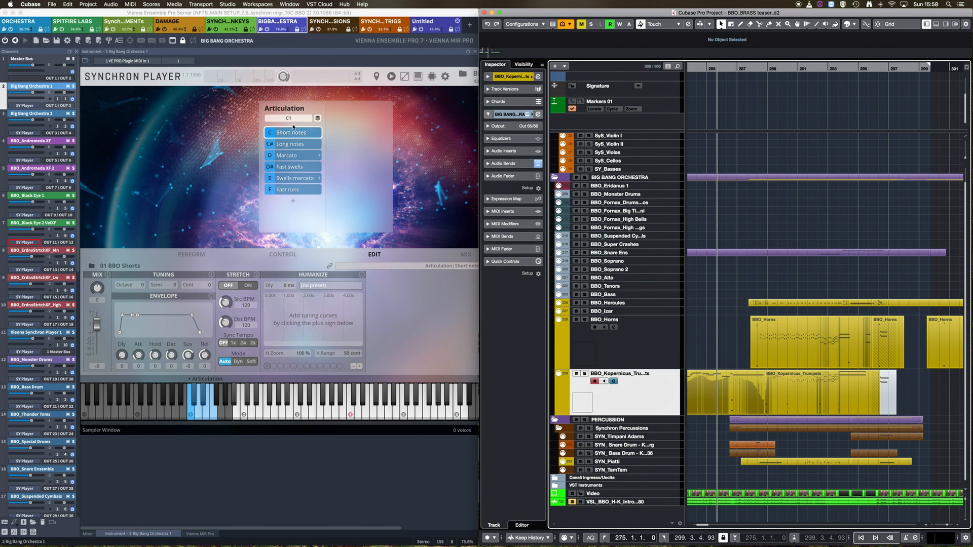
mouse_move(469, 259)
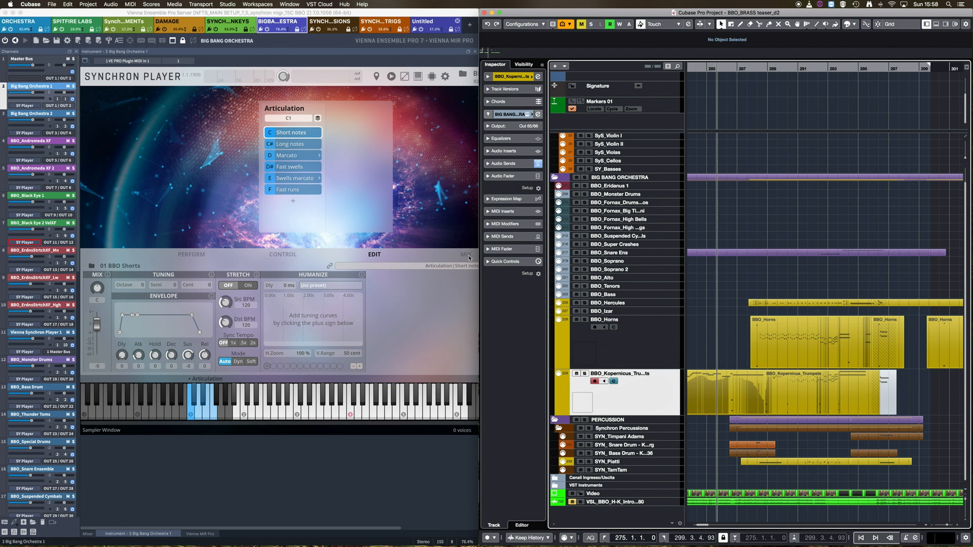
Show the BBO Shorts Synchron Player's MIX page, check CONTROL, and return to MIX
click(465, 255)
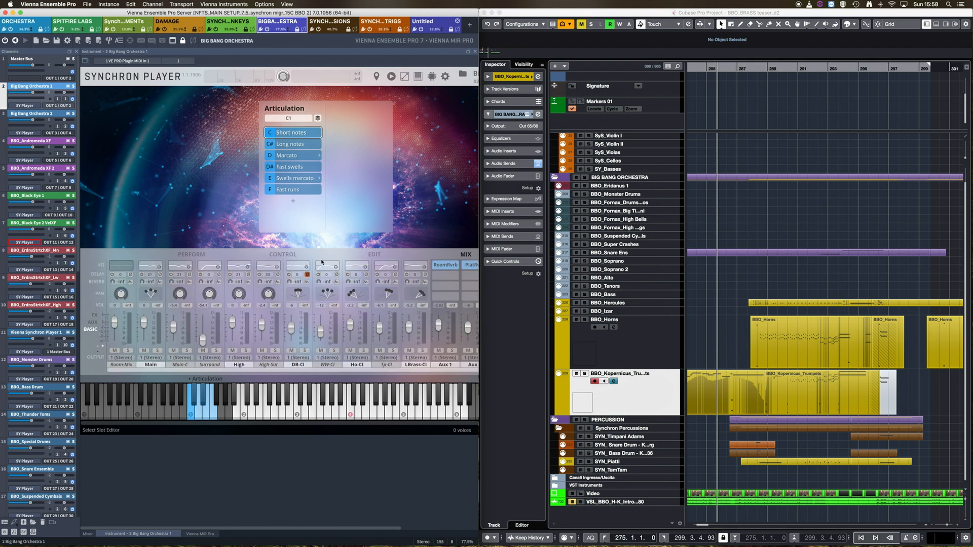
mouse_move(282, 253)
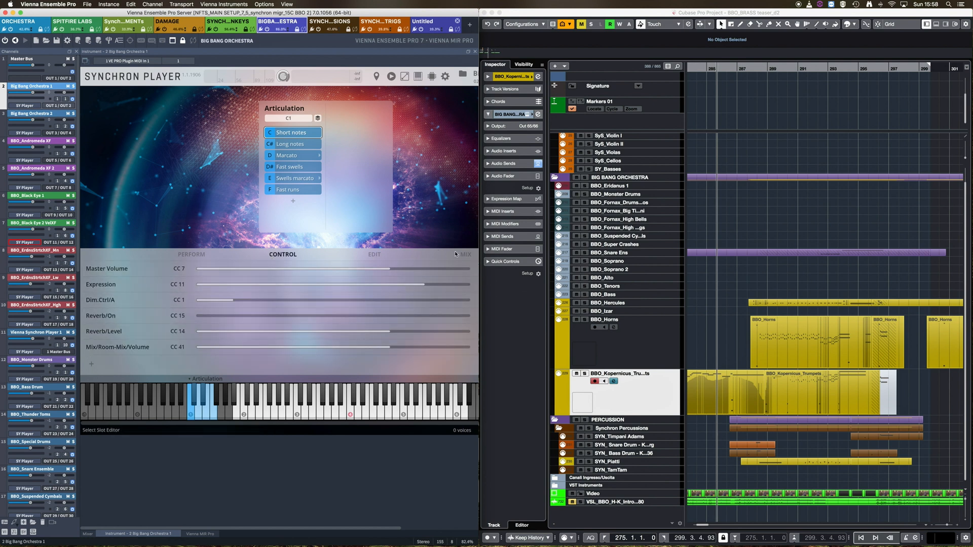
click(465, 255)
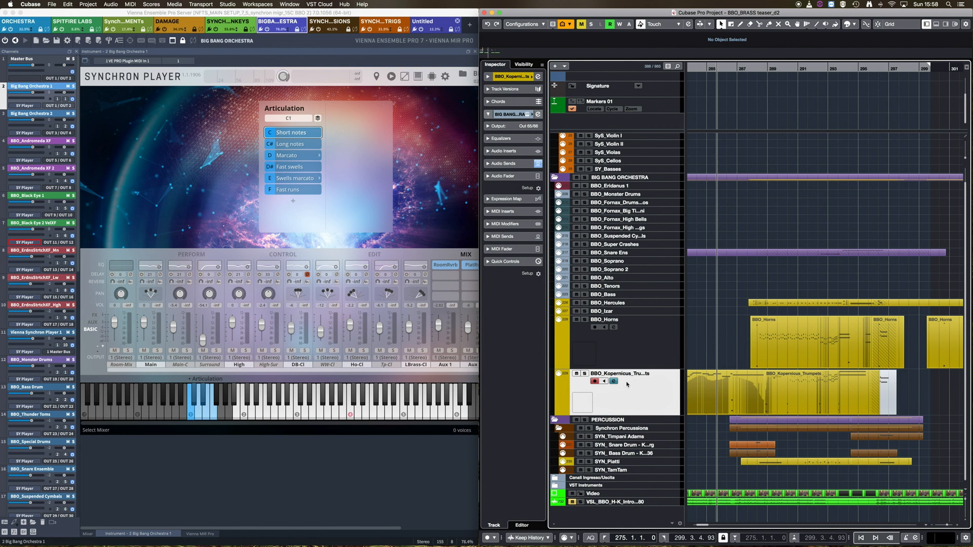
mouse_move(636, 397)
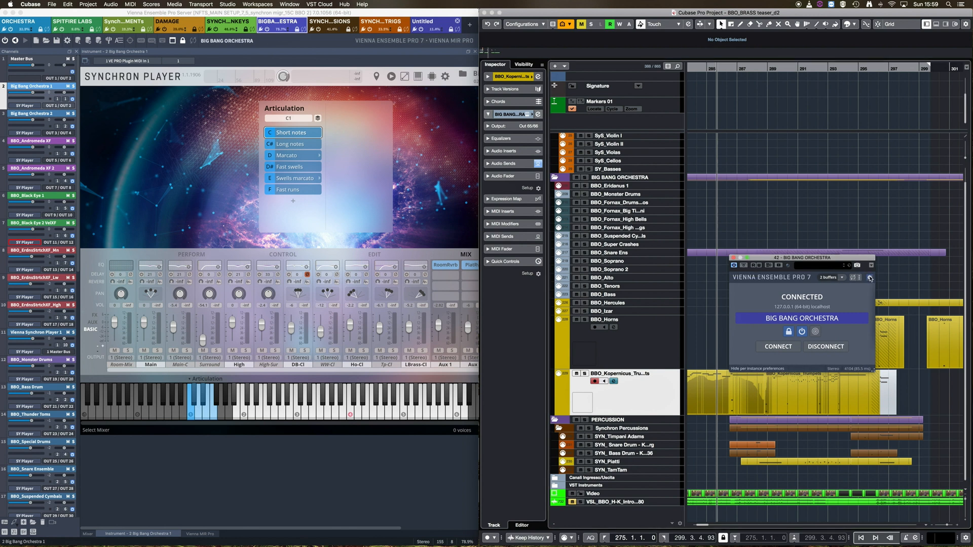
Enable Auto Raise Instance in the VE Pro plugin's connection settings
click(869, 276)
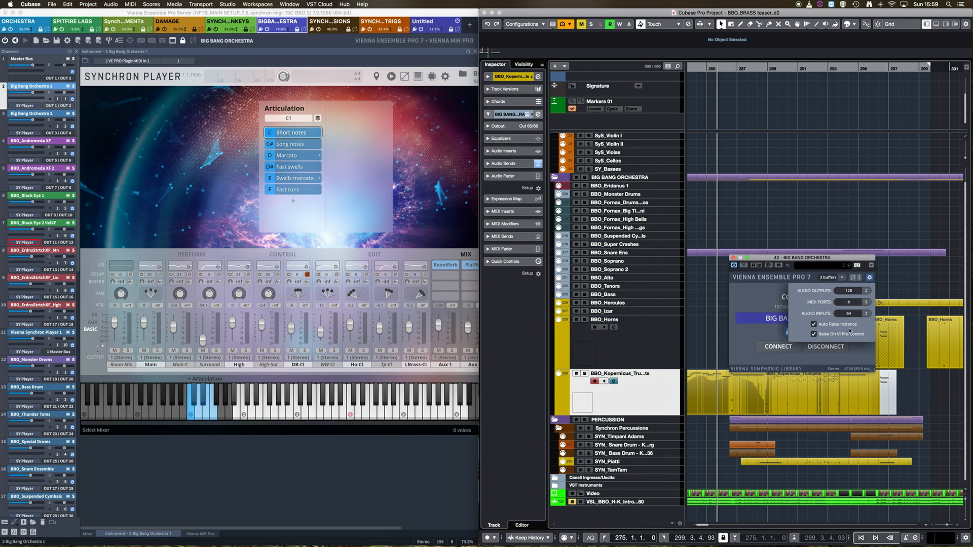
click(814, 325)
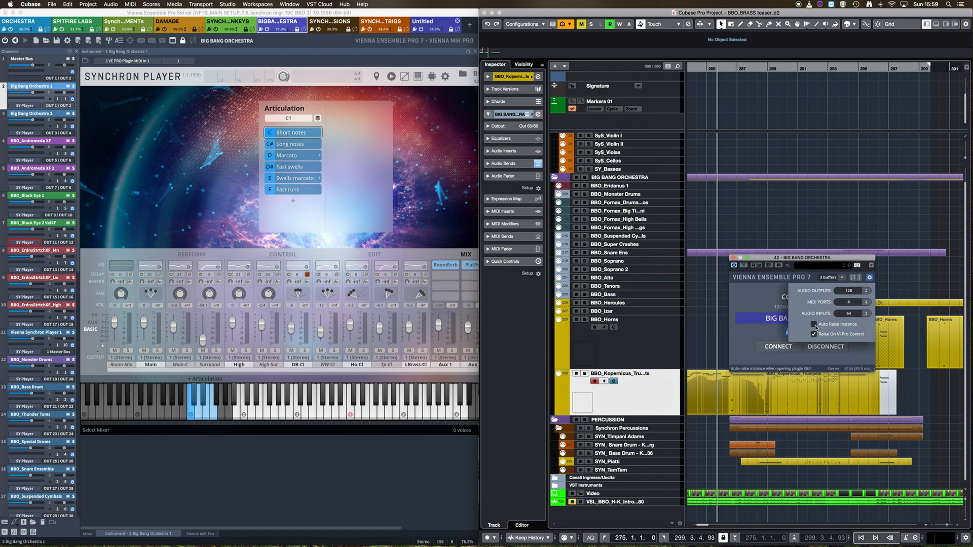
click(814, 325)
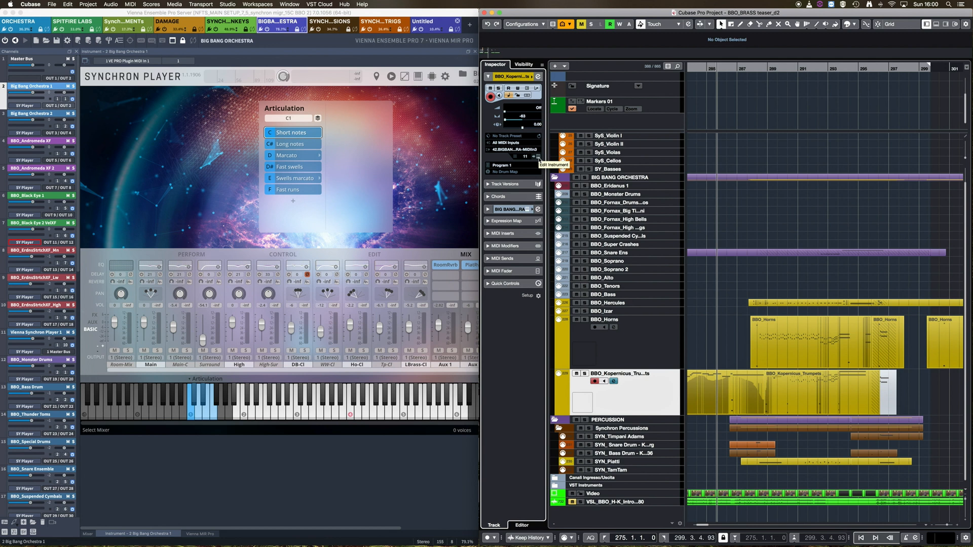
Open Cubase's Key Commands dialog from the Edit menu
click(52, 4)
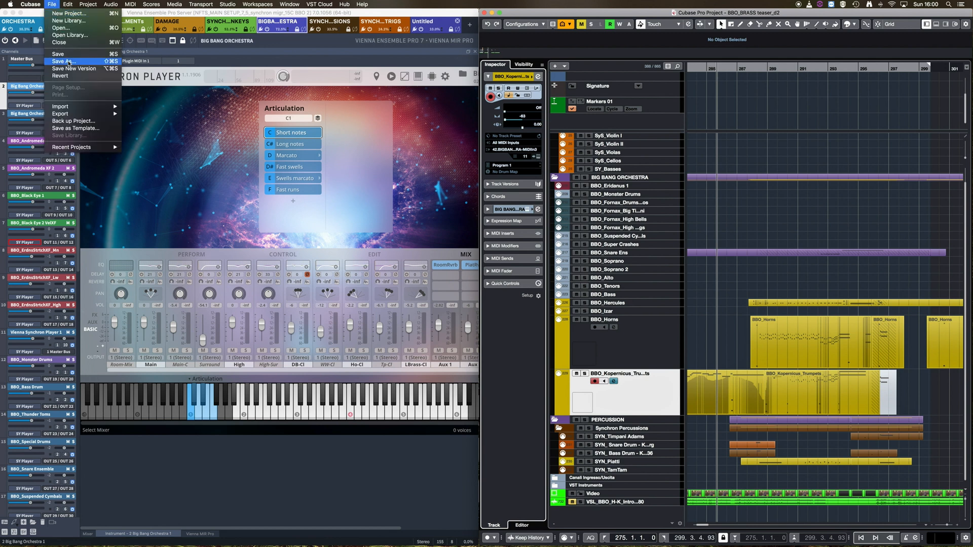
mouse_move(73, 68)
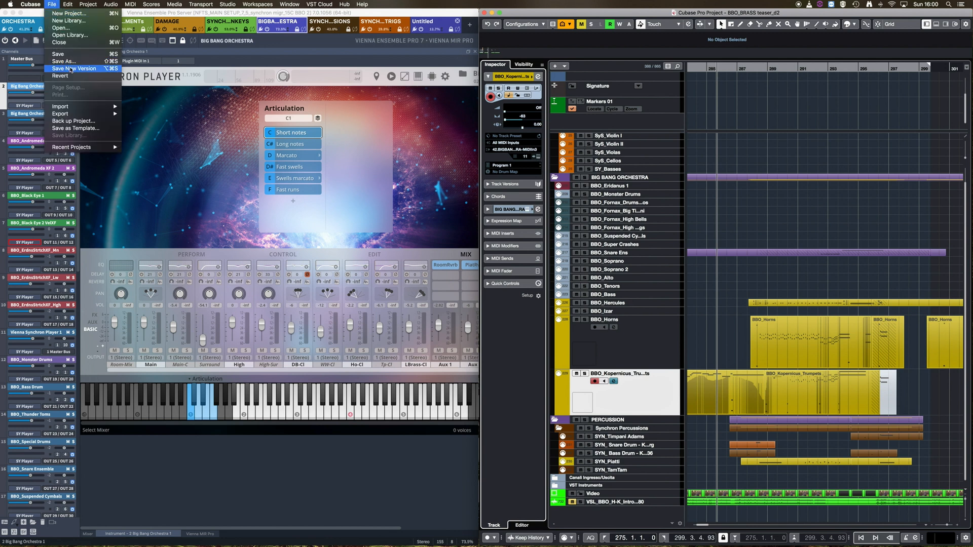
click(67, 4)
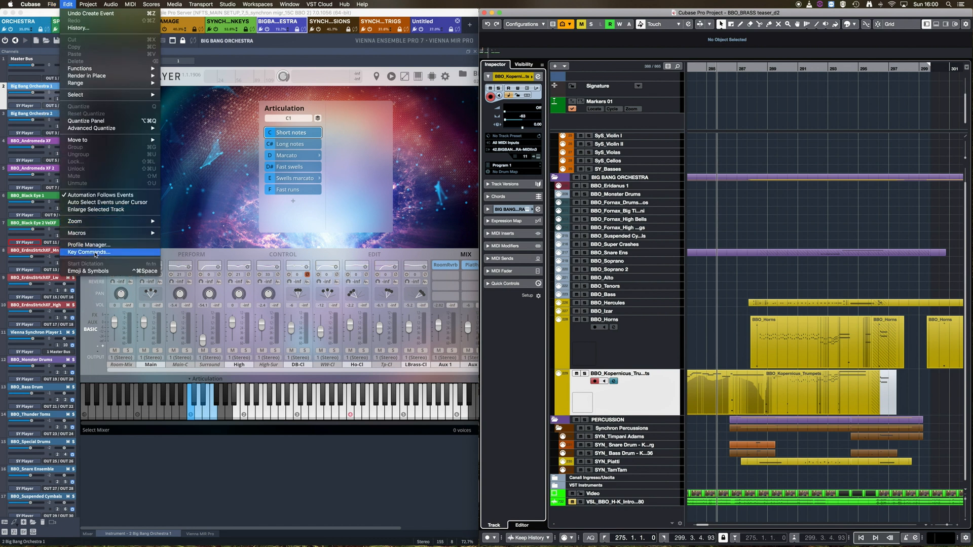
click(88, 253)
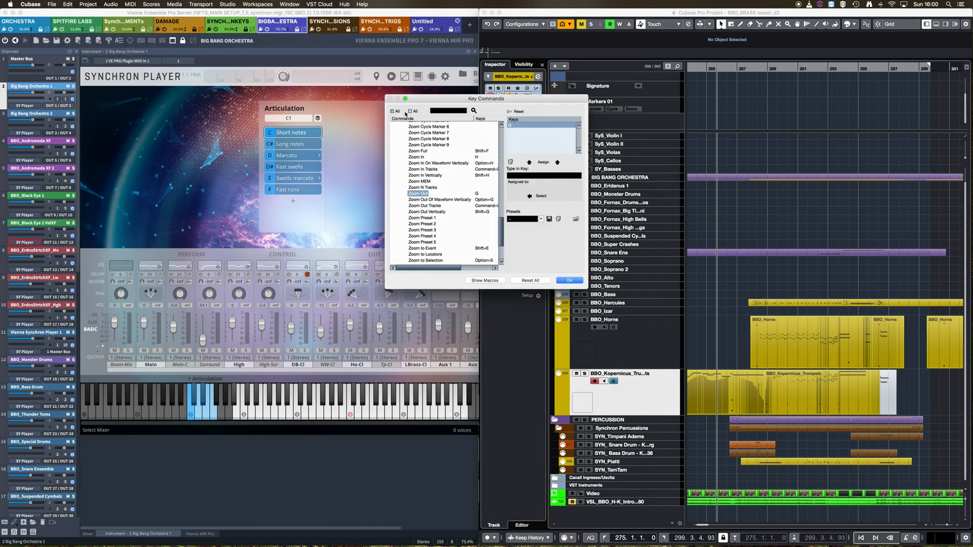
Look up the Edit VST Instrument key command and confirm with OK
click(447, 111)
text(Edit VST Instrumen)
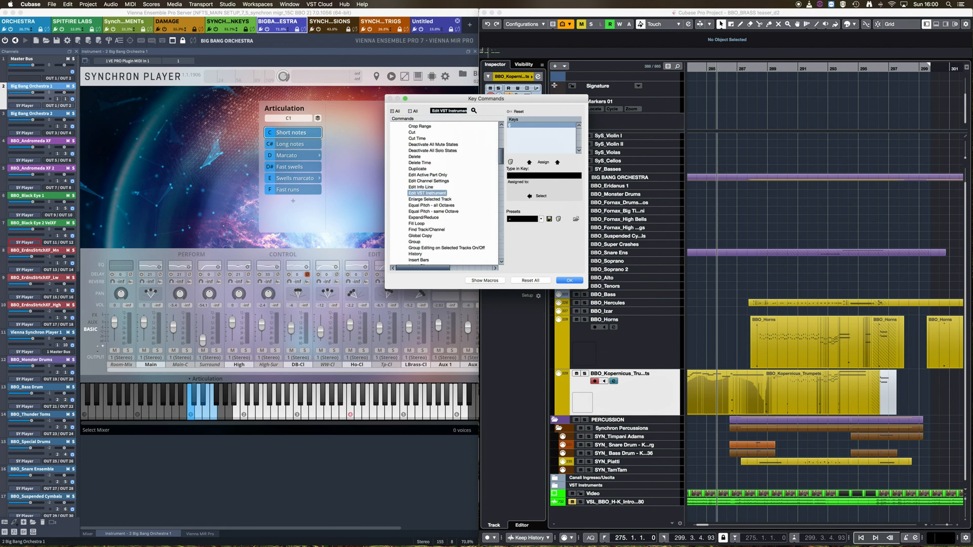
mouse_move(489, 125)
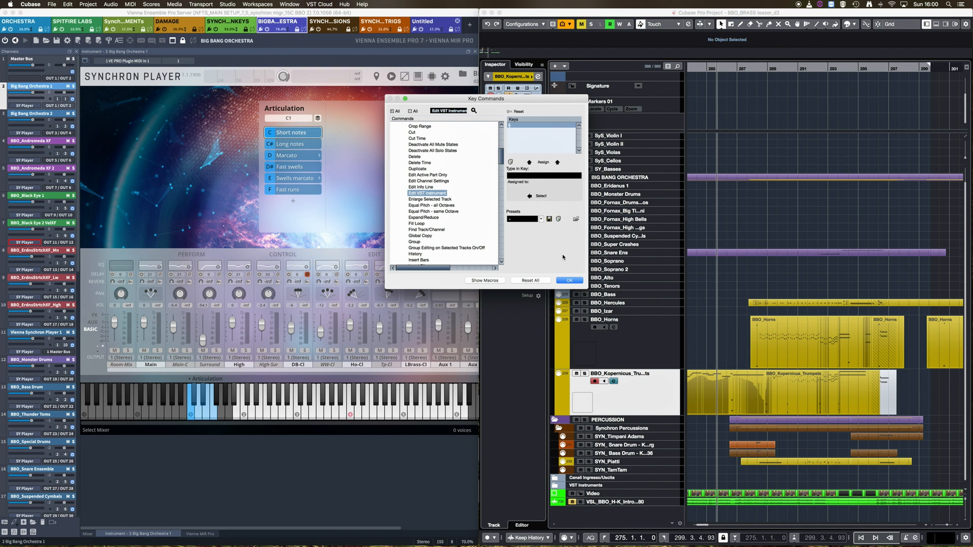
click(567, 279)
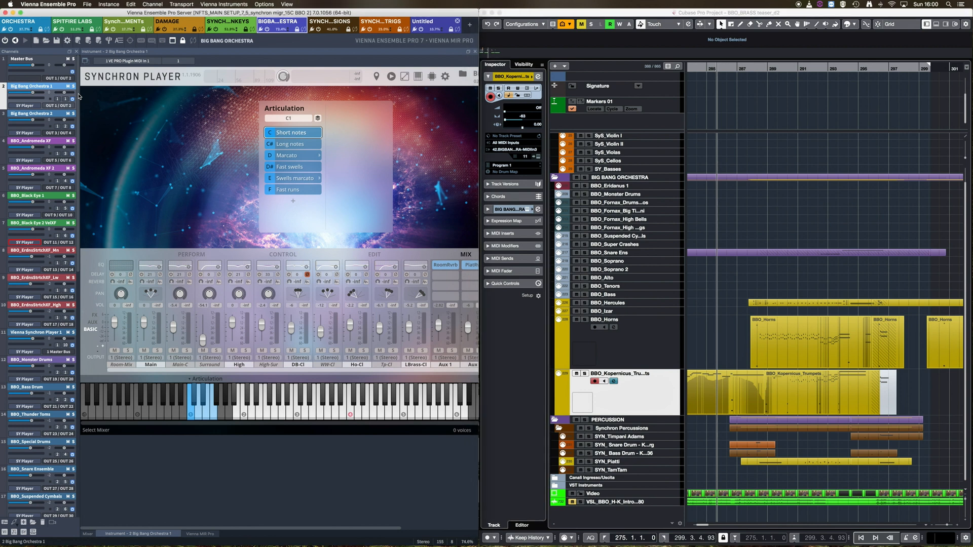
Scroll the instance list to reach the BBO_Kopernicus Trumpets instance
scroll(down, 3)
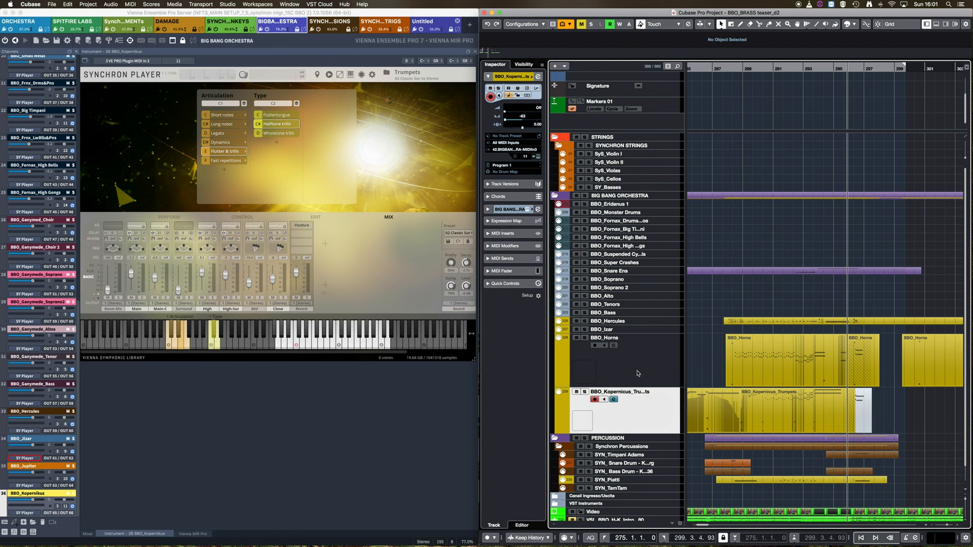
Select the BBO_Horns then BBO_Hercules tracks so VE Pro raises the contrabass tuba instrument
click(604, 337)
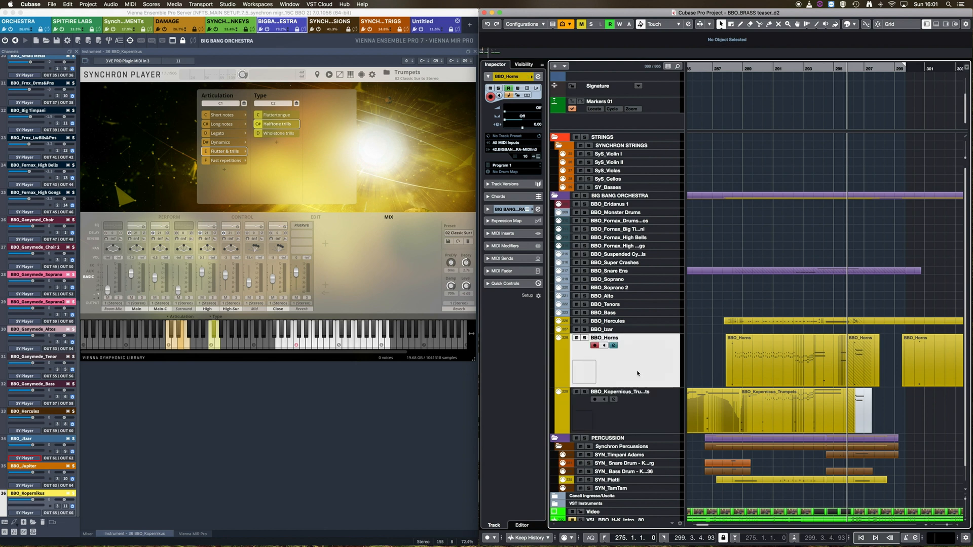
click(608, 321)
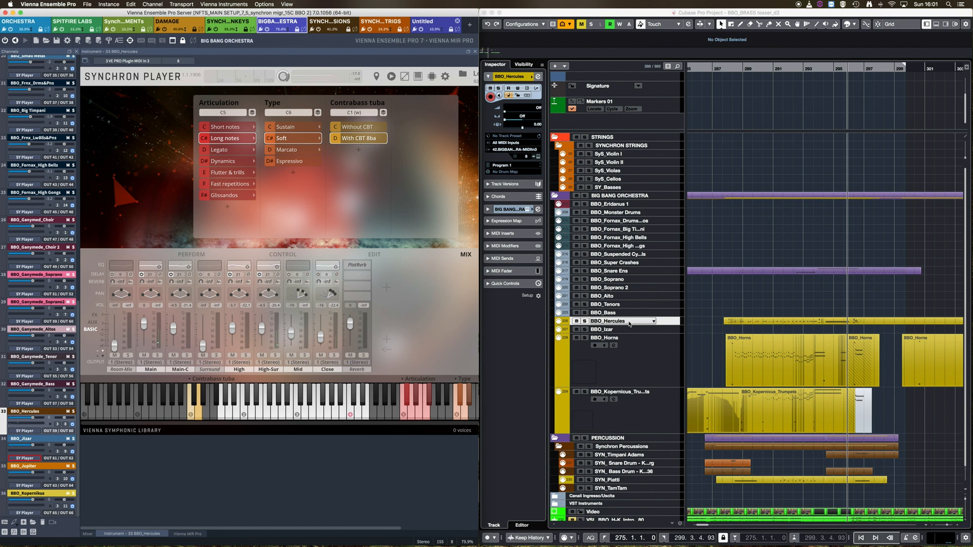
mouse_move(640, 349)
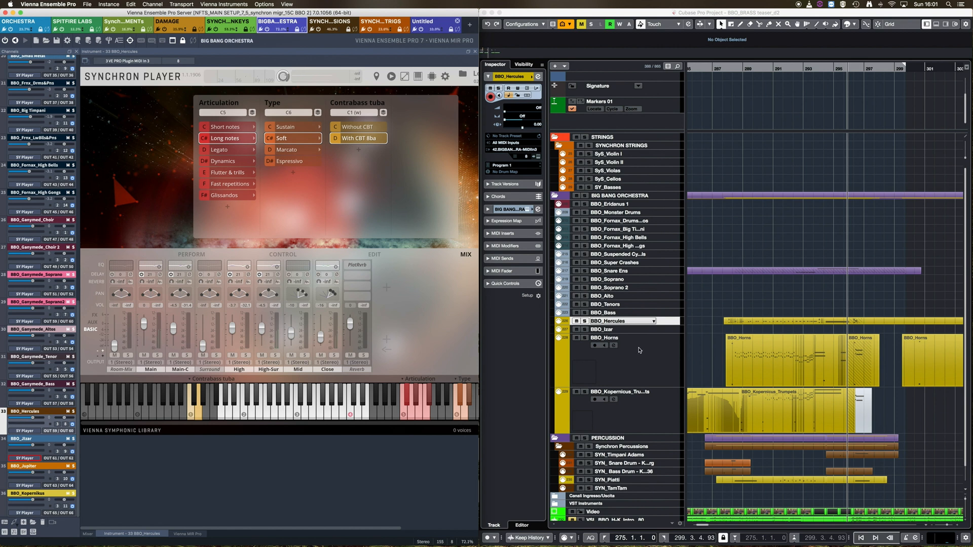